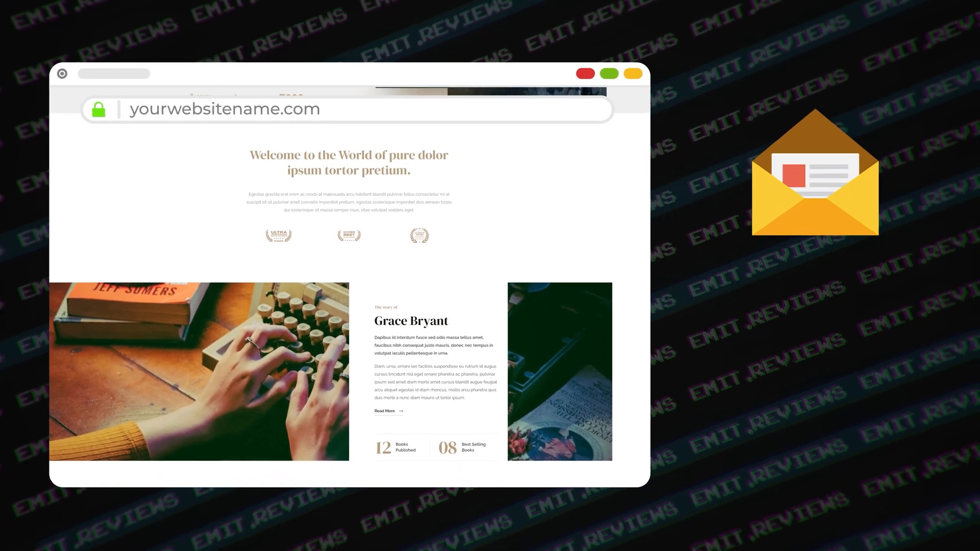
# Choose the Premium Shared Hosting plan from the pricing options.
pyautogui.scroll(-3)
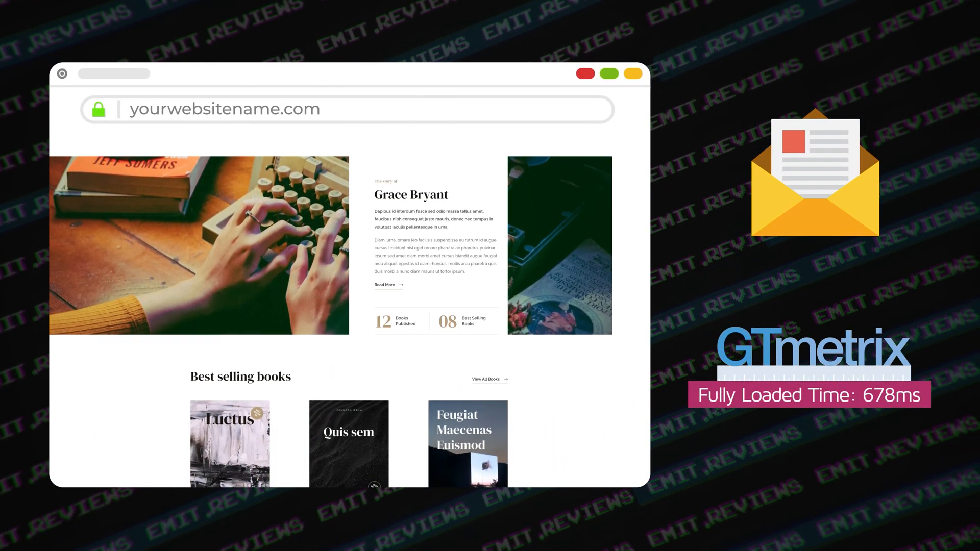
pyautogui.scroll(-3)
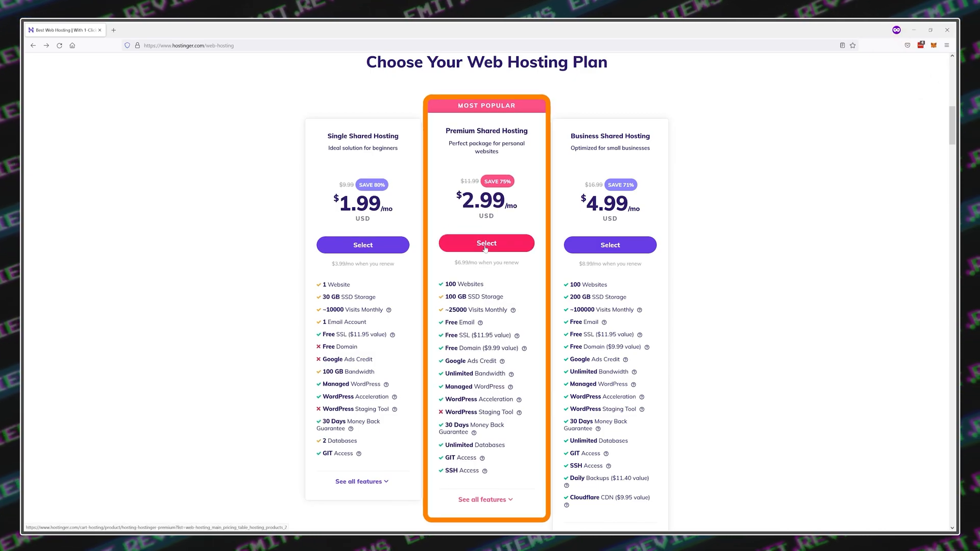
pyautogui.click(486, 243)
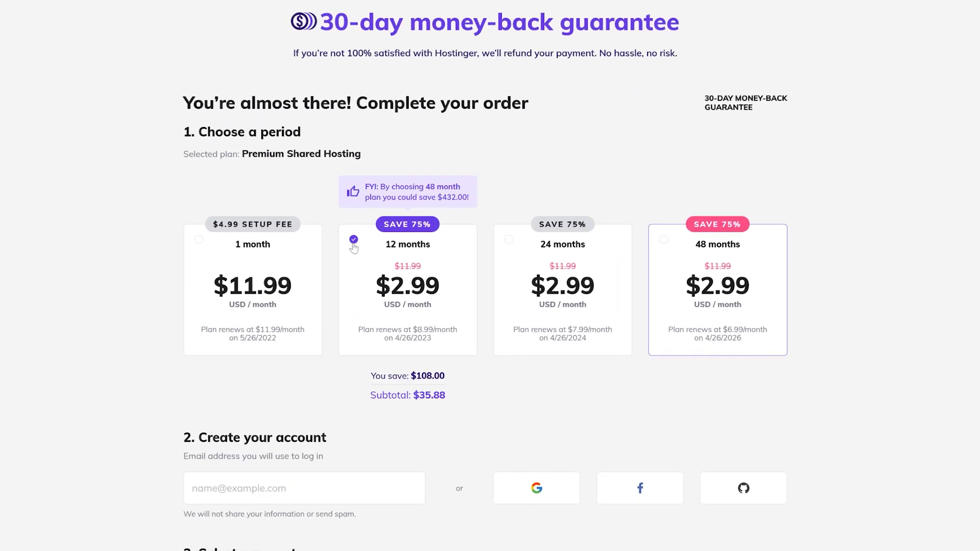
# Submit the 12-month order with coupon applied, paying by credit card.
pyautogui.scroll(-3)
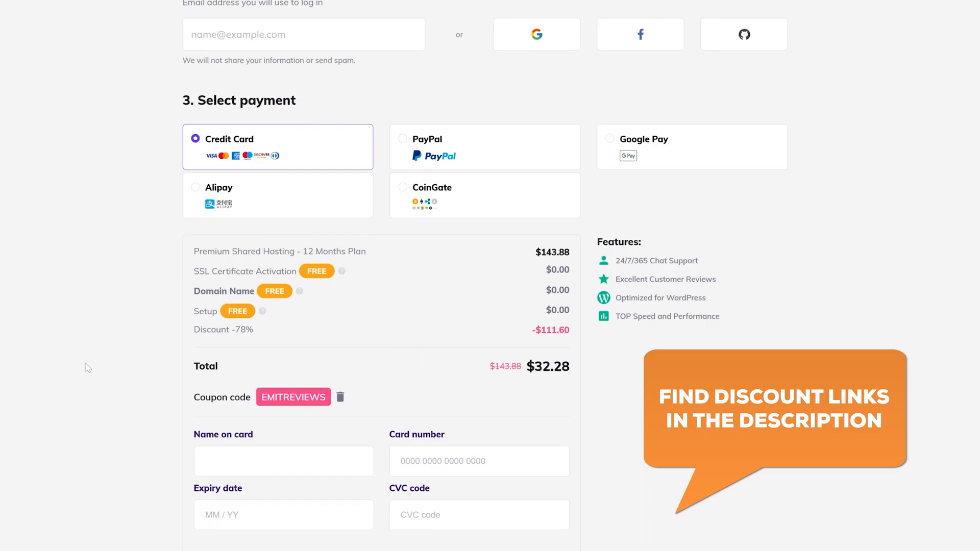
pyautogui.scroll(-3)
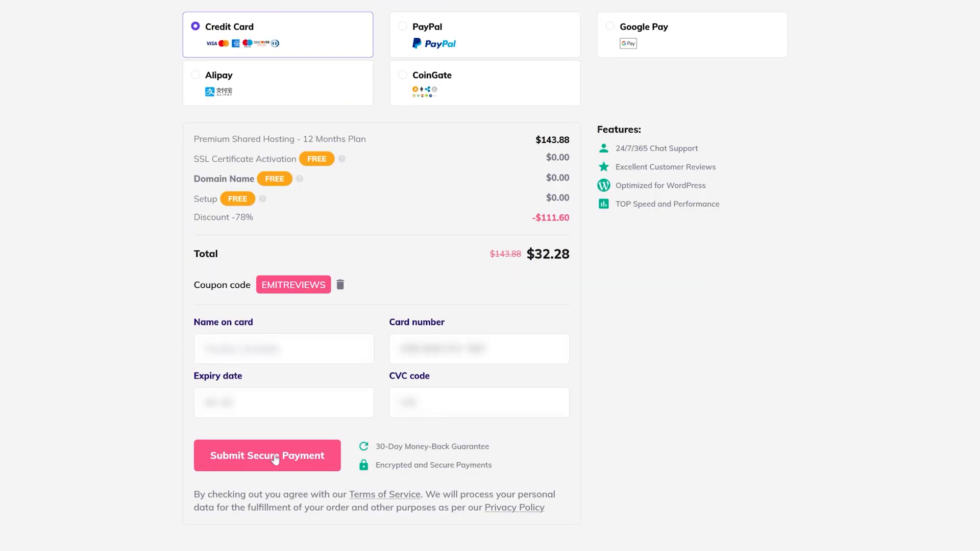
pyautogui.click(267, 455)
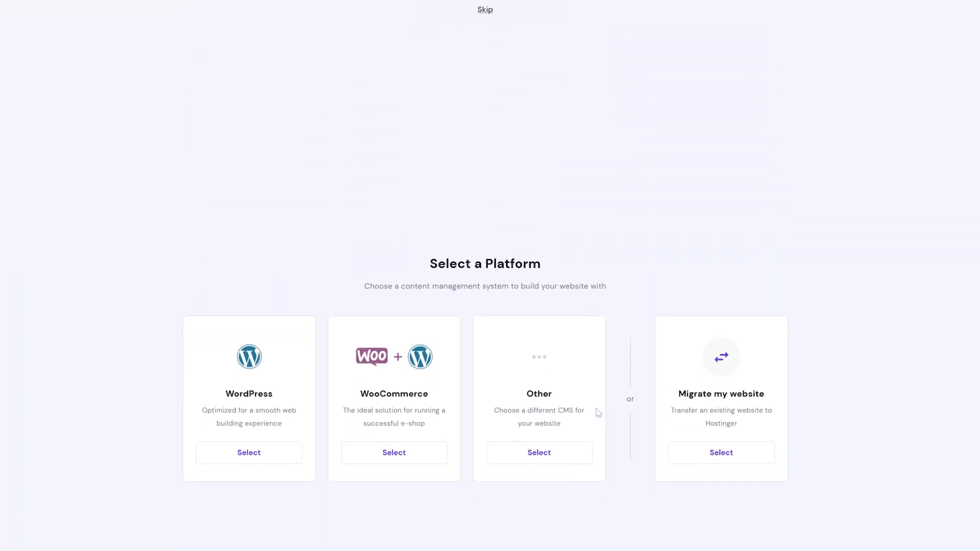
# Pick WordPress as the platform with an administrator account and skip the site template.
pyautogui.click(248, 452)
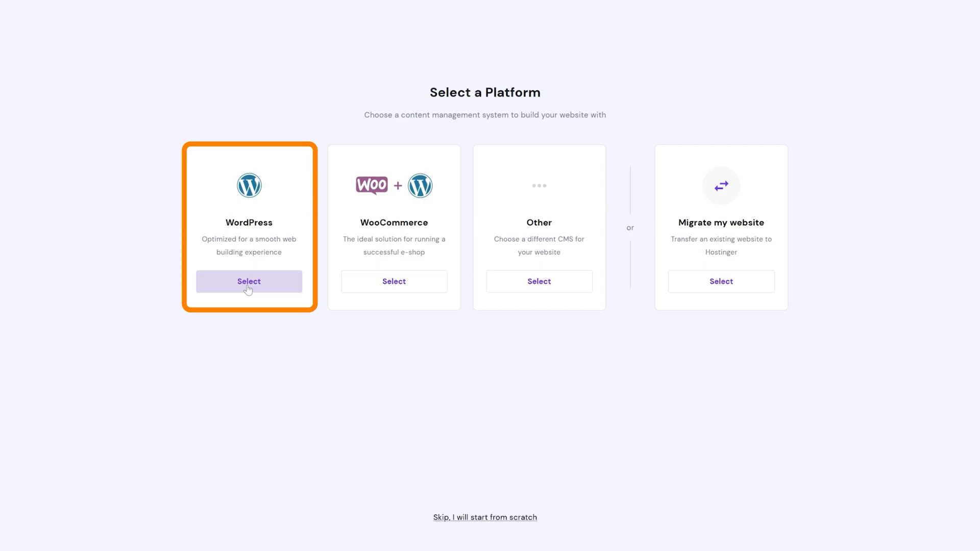
pyautogui.click(248, 282)
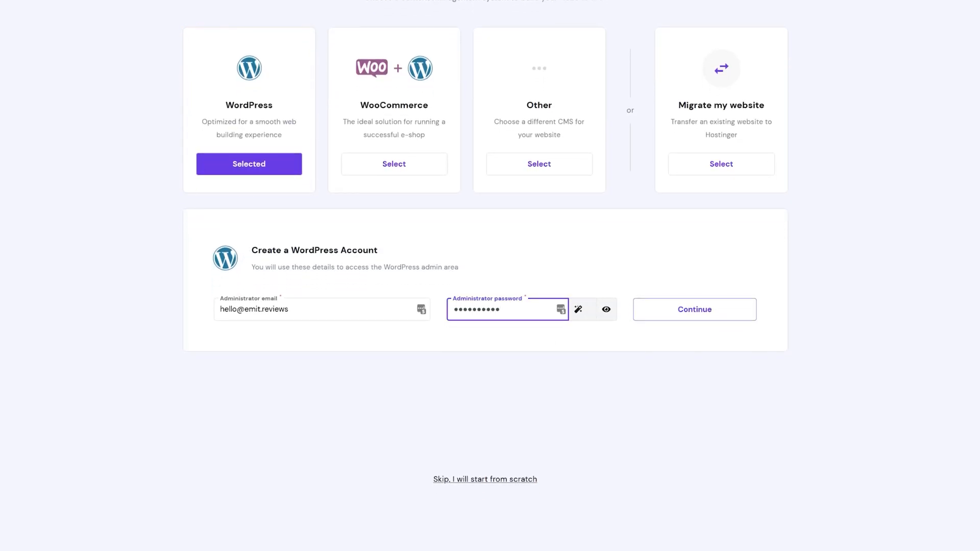
pyautogui.click(694, 309)
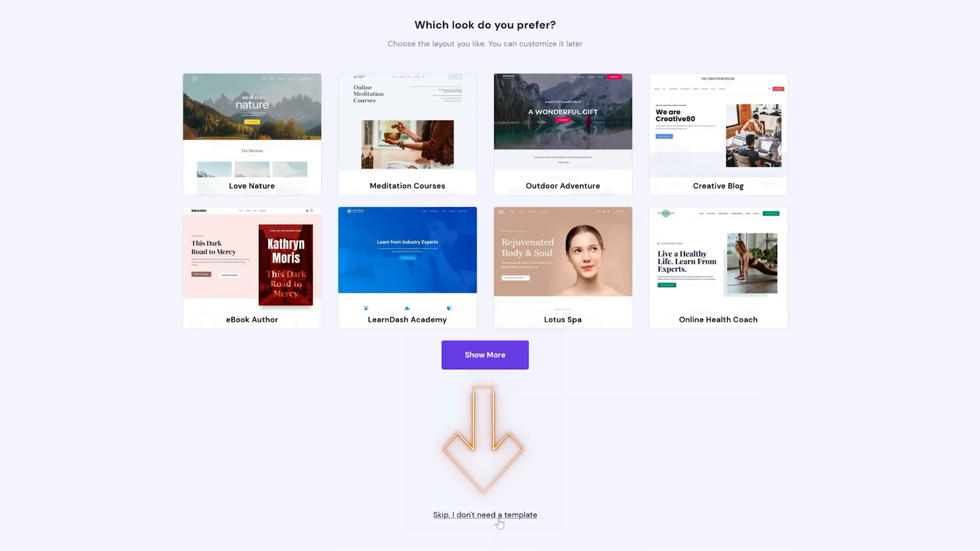
pyautogui.click(485, 514)
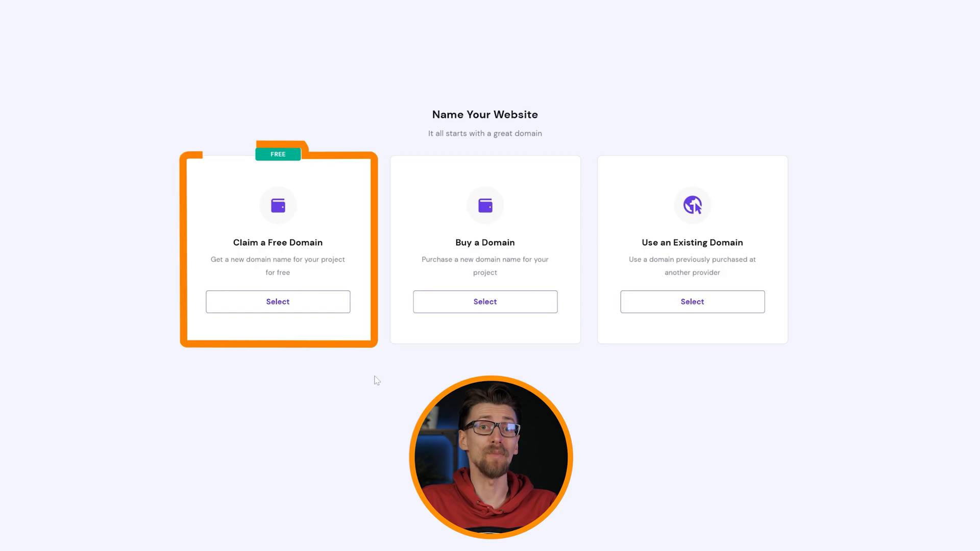
# Claim emityt.com as the free domain after confirming it is available.
pyautogui.click(277, 301)
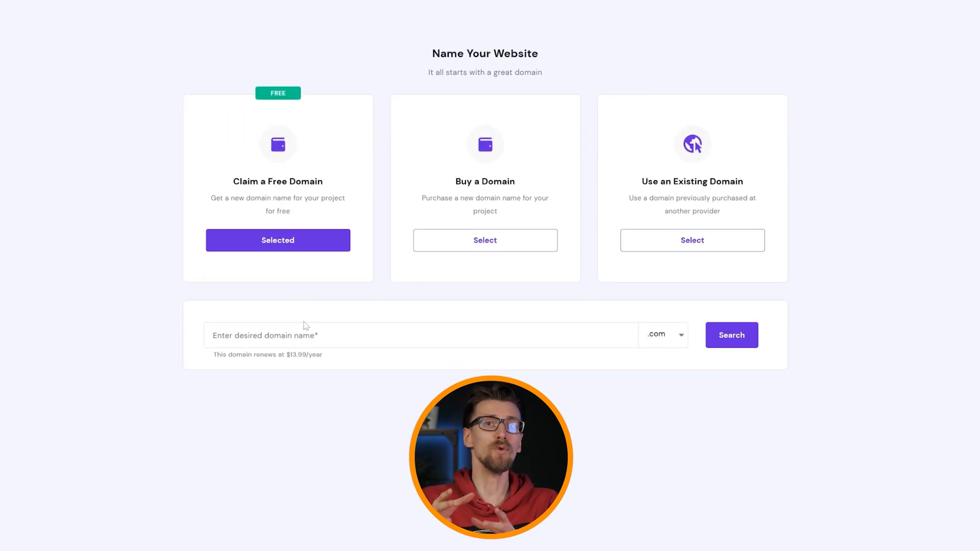
pyautogui.write('emitYT.com')
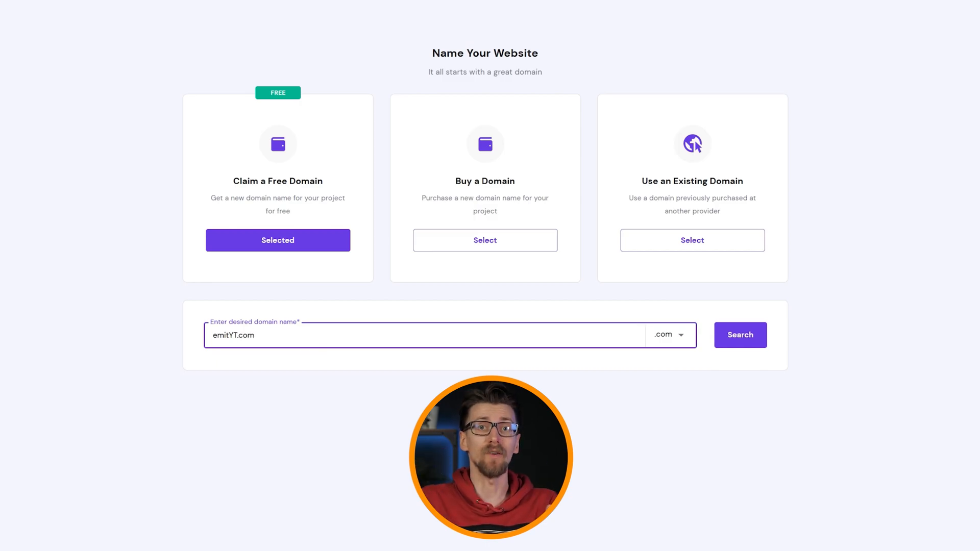
pyautogui.click(740, 334)
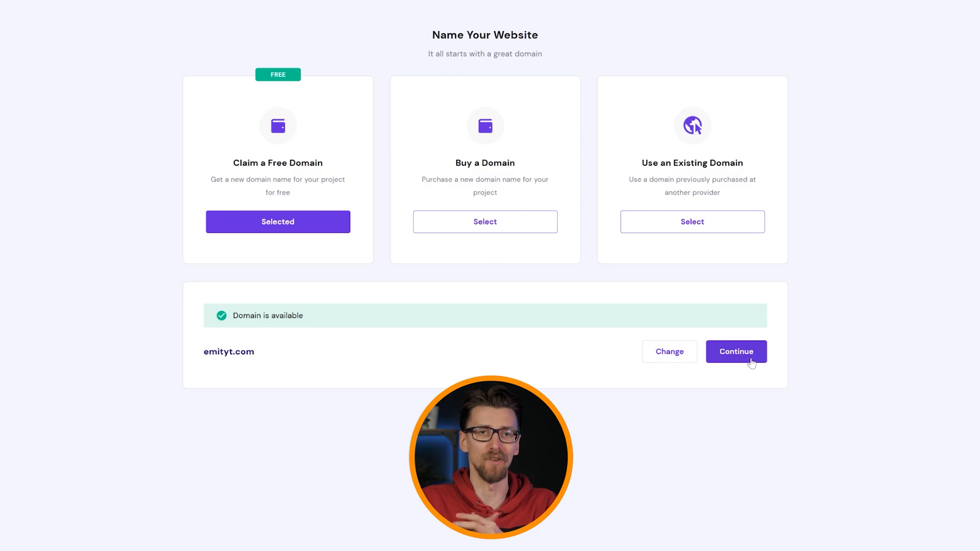
pyautogui.click(736, 351)
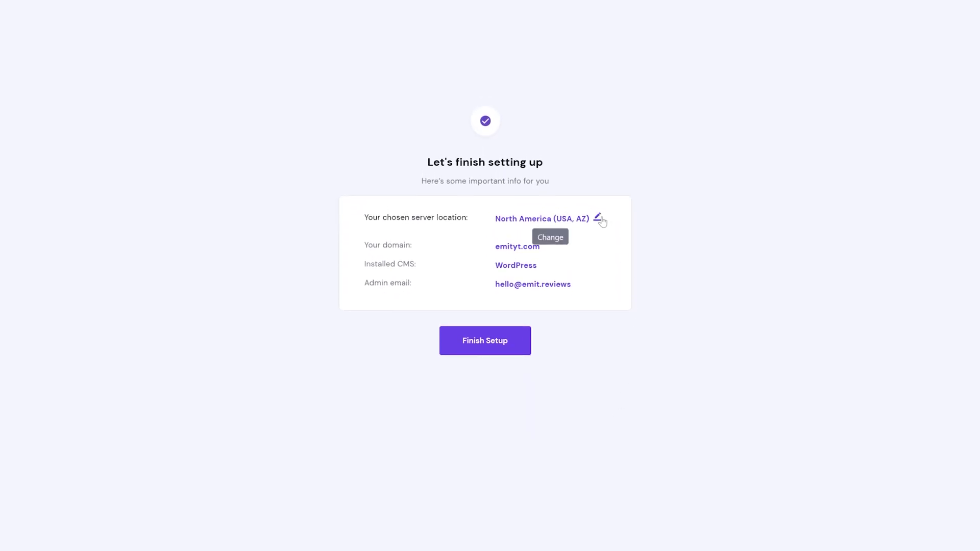
# Change the server location to Europe (Netherlands) and finish the website setup.
pyautogui.click(598, 219)
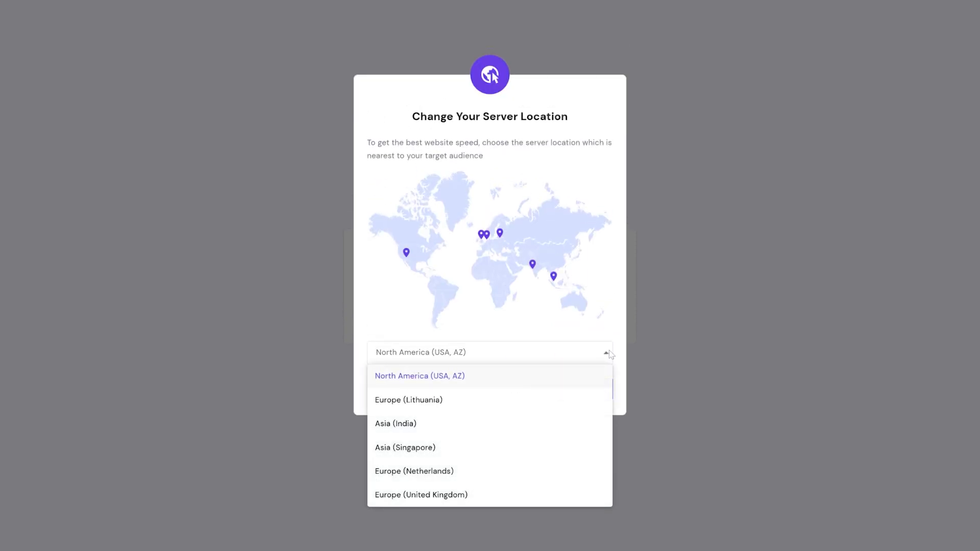
pyautogui.click(414, 471)
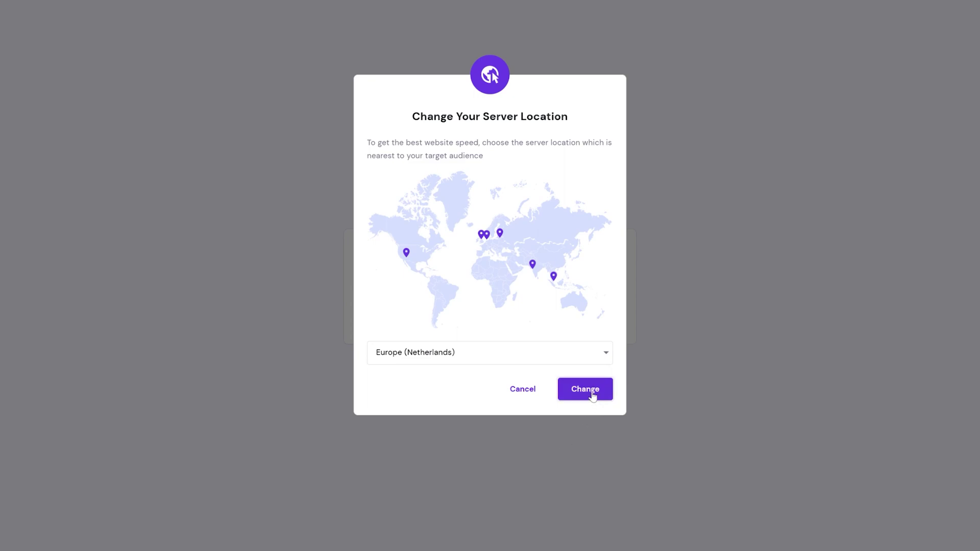
pyautogui.click(584, 388)
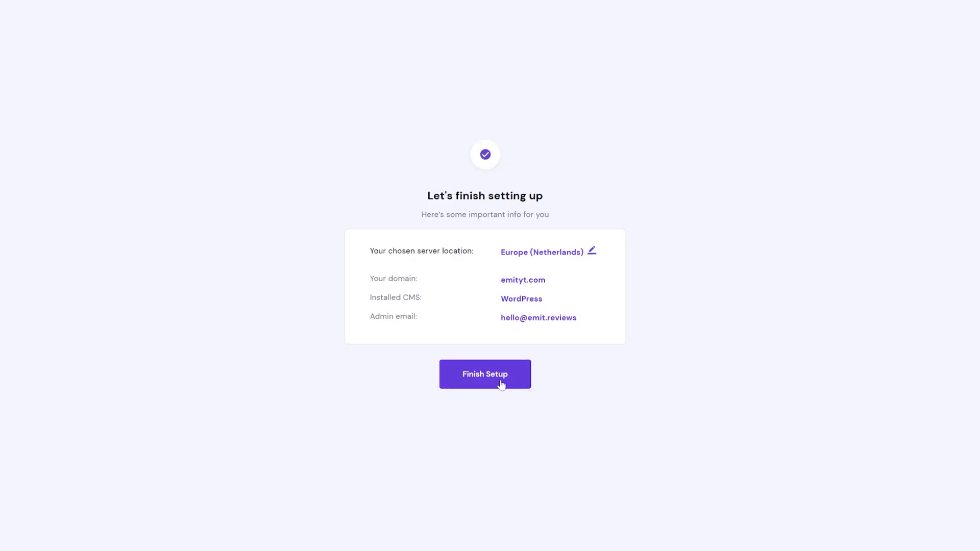
pyautogui.click(485, 373)
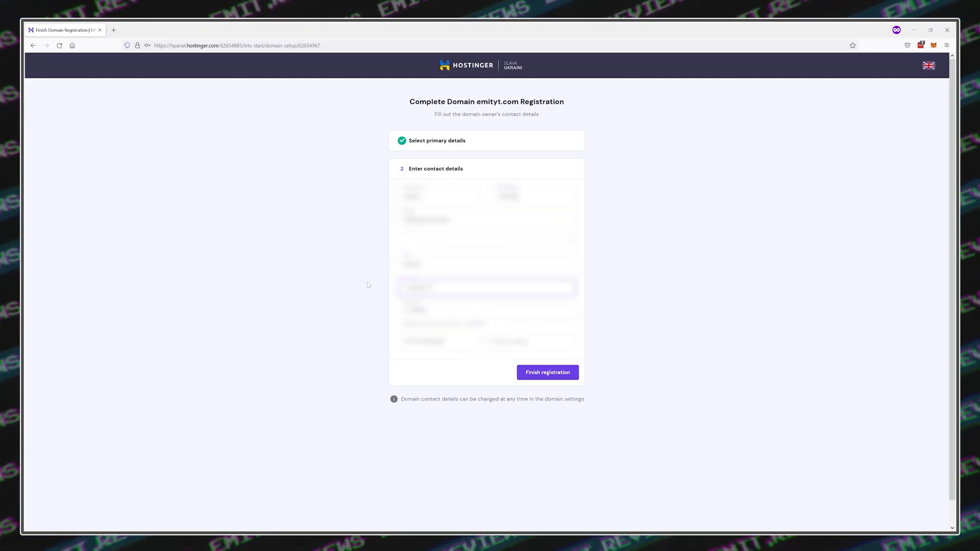
# Finish registering emityt.com, go to its control panel, then the hPanel home overview.
pyautogui.click(547, 372)
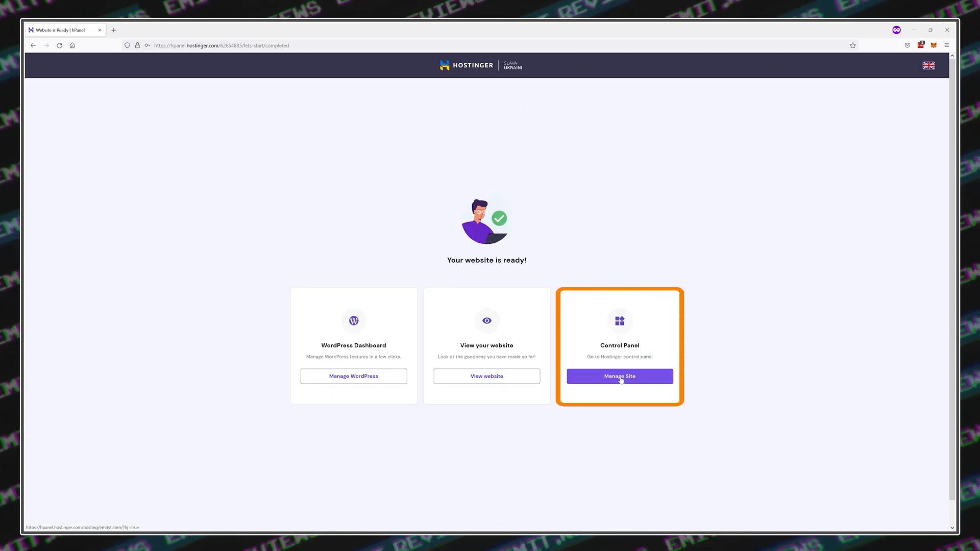
pyautogui.click(619, 375)
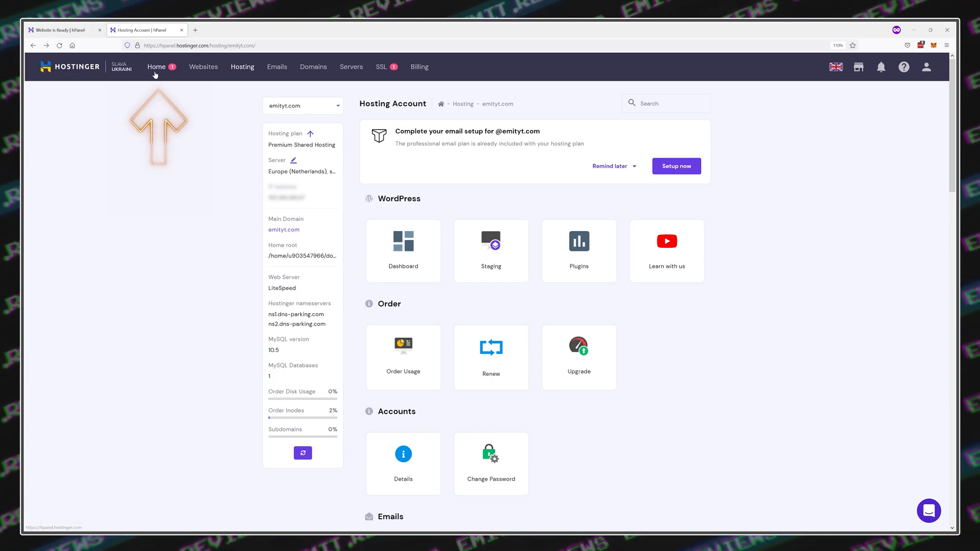
pyautogui.click(156, 68)
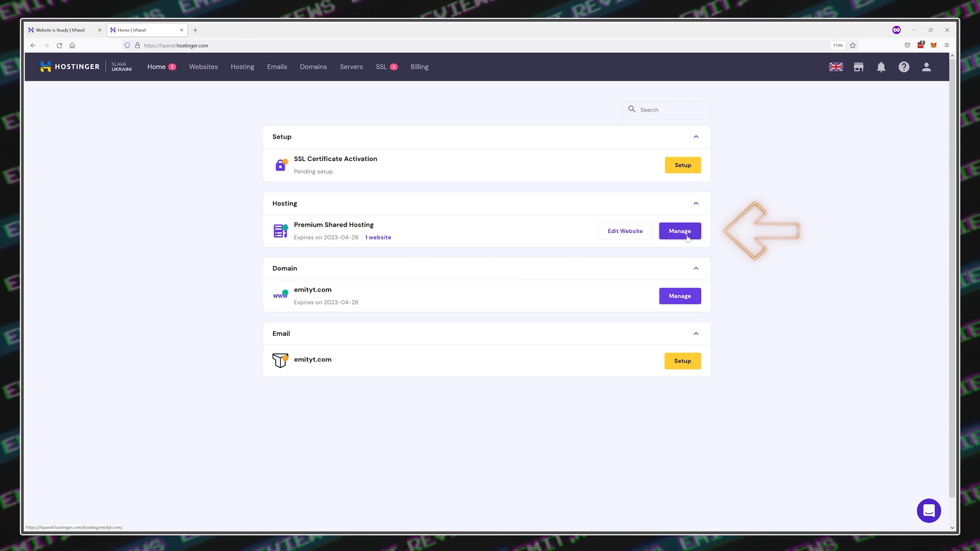
# Manage the Premium Shared Hosting plan and reach the Website section.
pyautogui.click(680, 231)
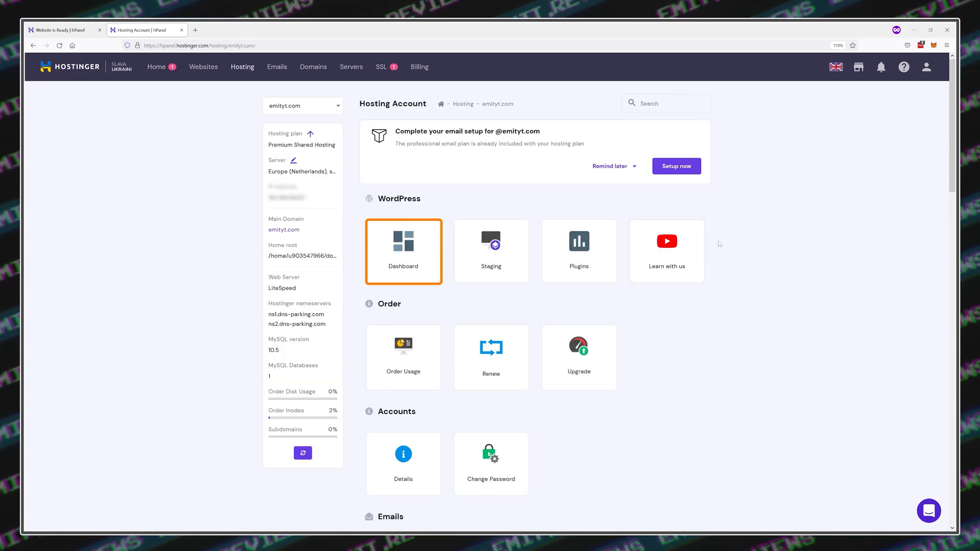
pyautogui.click(403, 251)
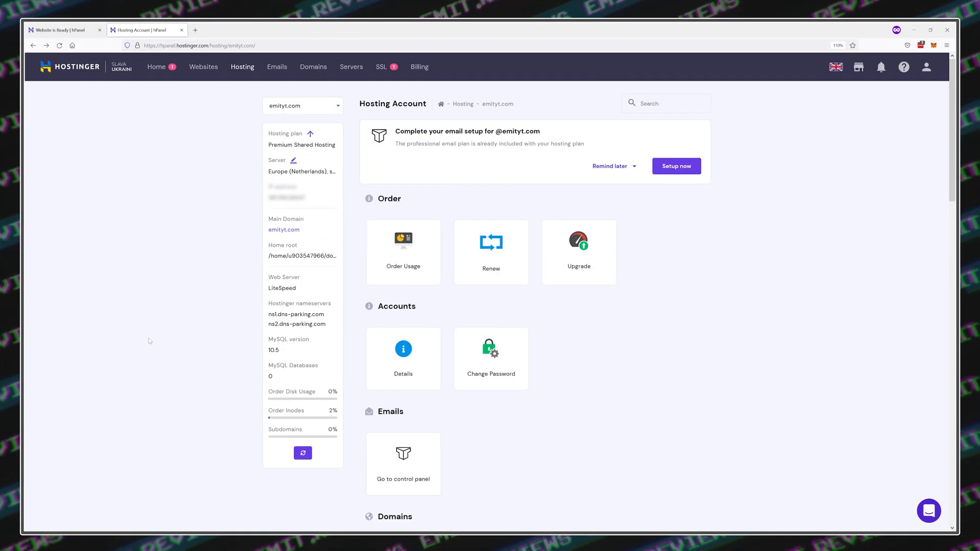
pyautogui.scroll(-3)
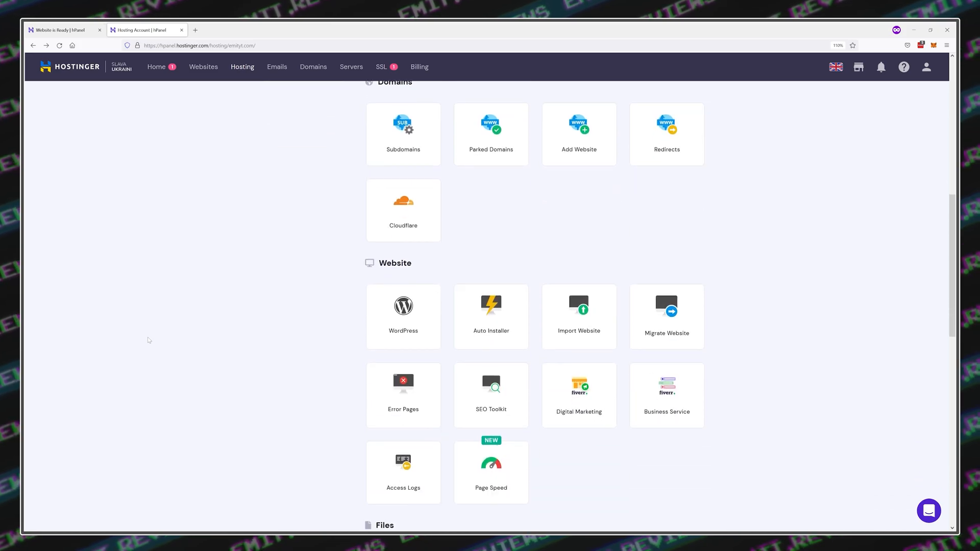
# Start a WordPress 5.9.3 English installation for emityt.com and confirm it.
pyautogui.click(403, 306)
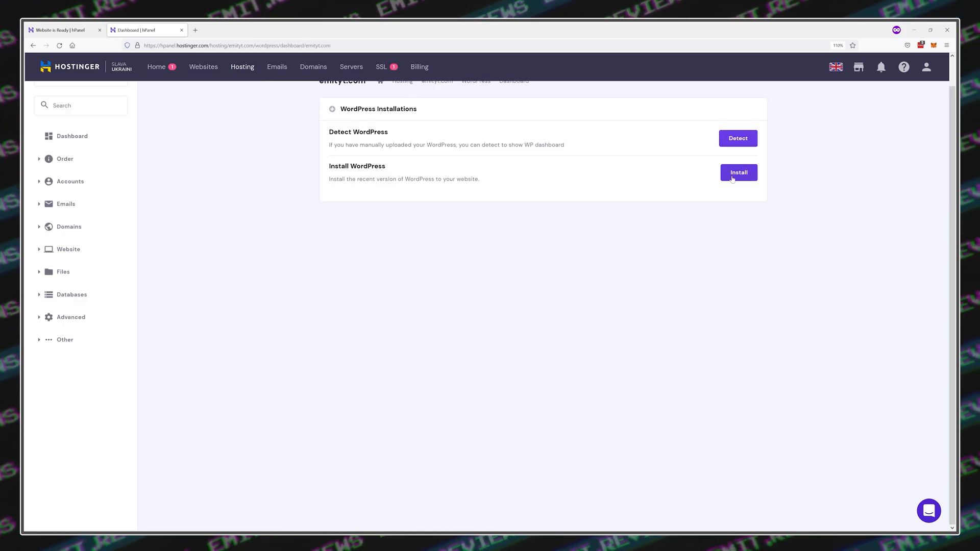
pyautogui.click(738, 172)
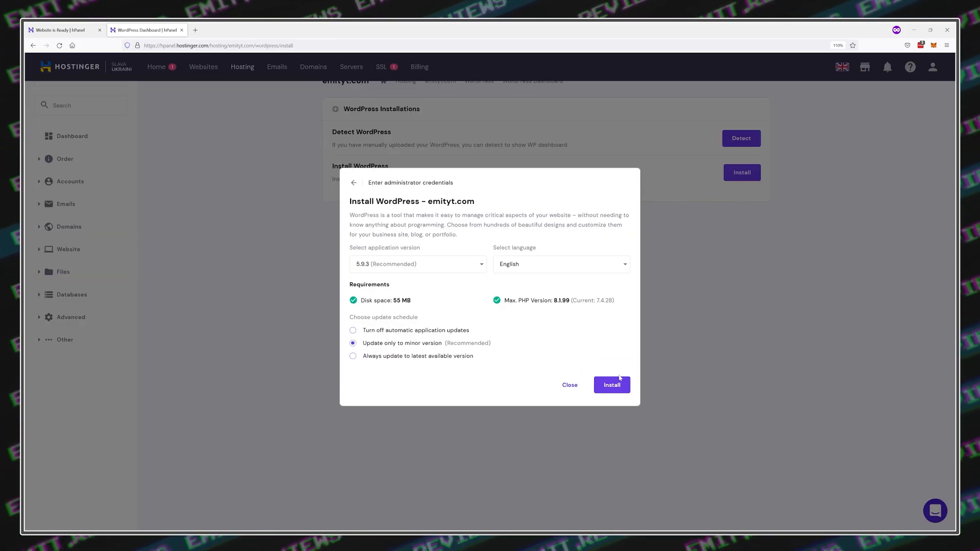
pyautogui.click(612, 385)
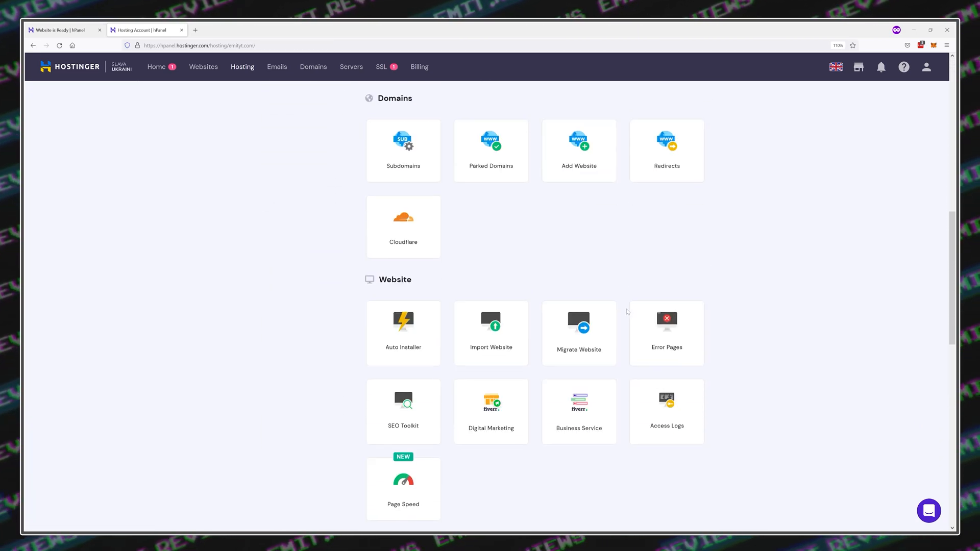
# Open PHP Configuration under Advanced for emityt.com, with PHP 7.4 enabled.
pyautogui.scroll(-3)
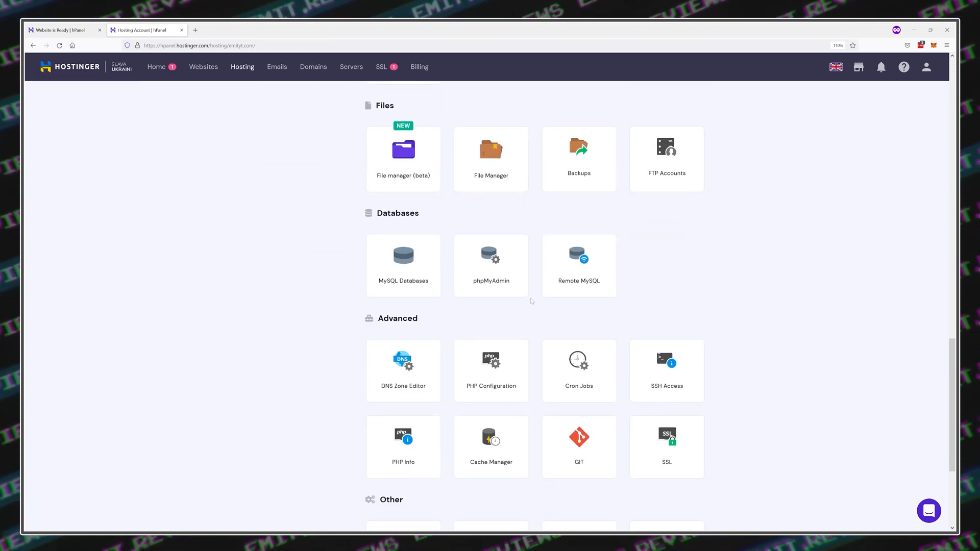
pyautogui.click(491, 370)
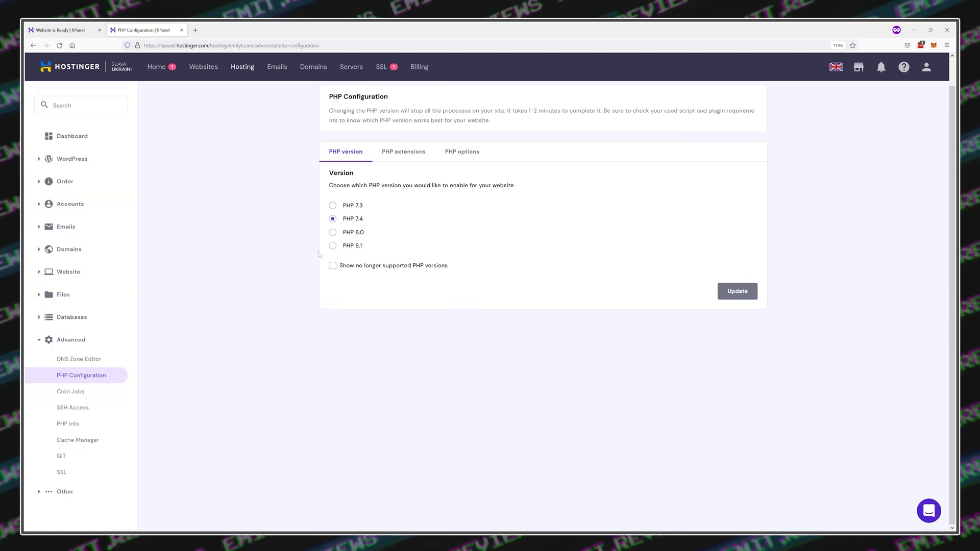